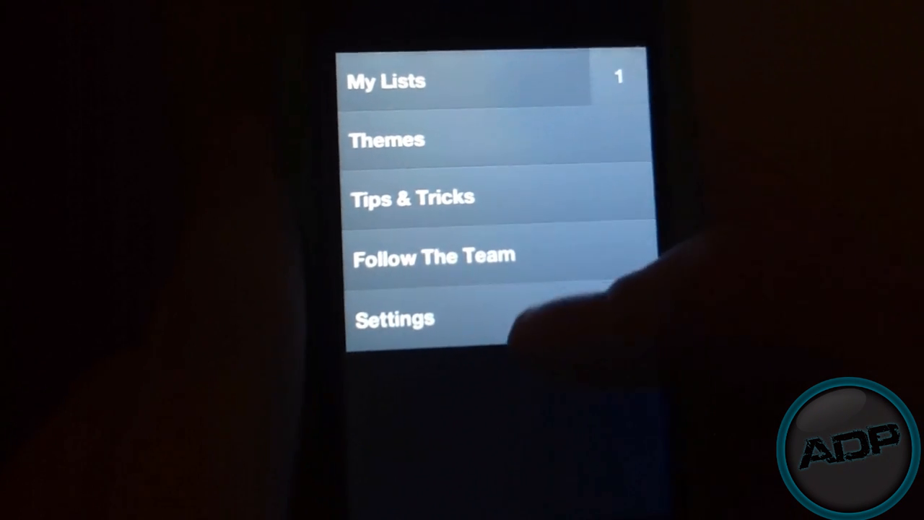
Open Themes and check Heat Map to get the warm red-orange colour scheme
click(395, 320)
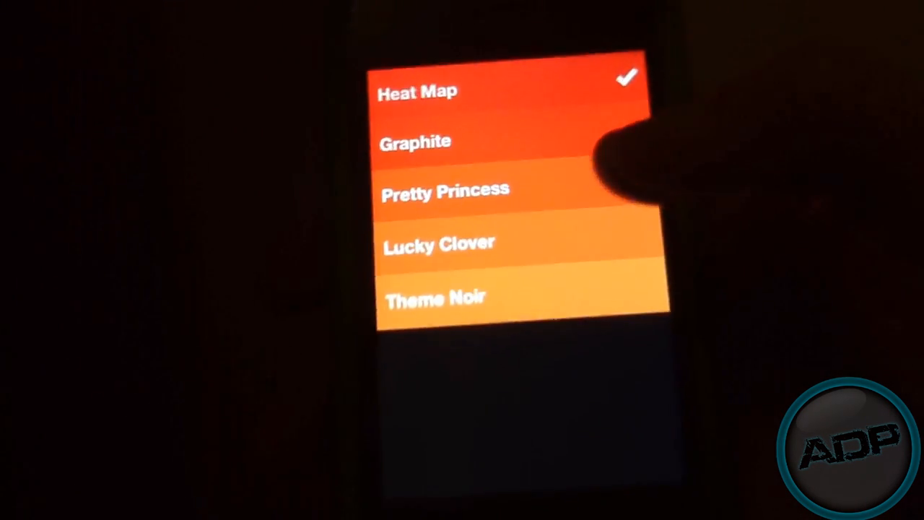
click(435, 295)
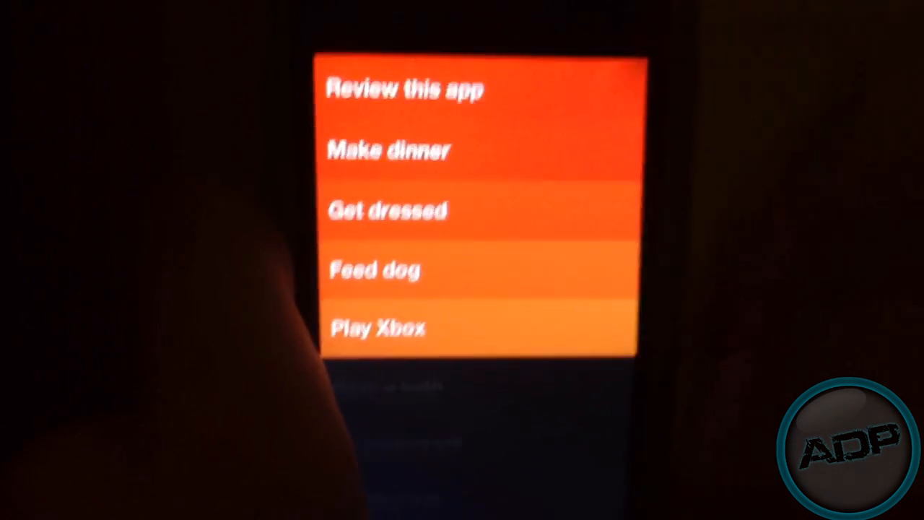
Cross off Get dressed, Feed dog and Review this app as done
scroll(down, 3)
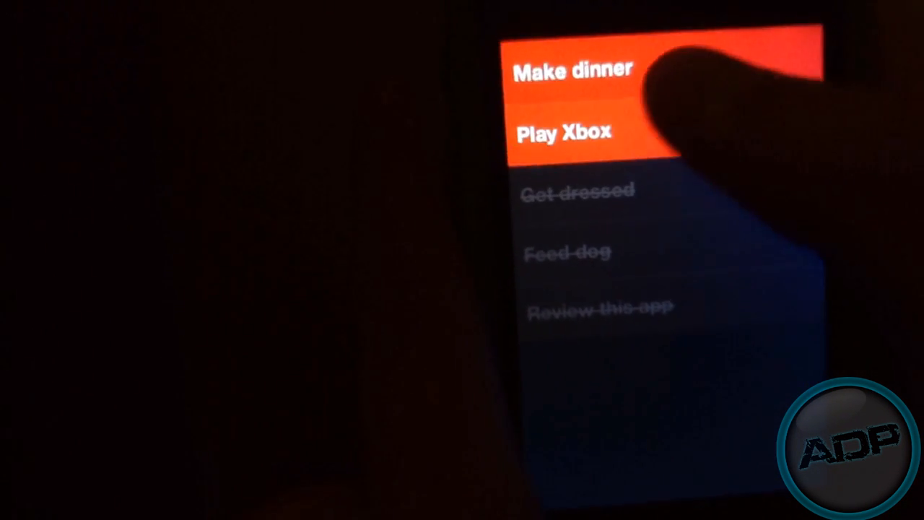
Complete Play Xbox, remove Make dinner, then add a new item and tap Done
click(567, 134)
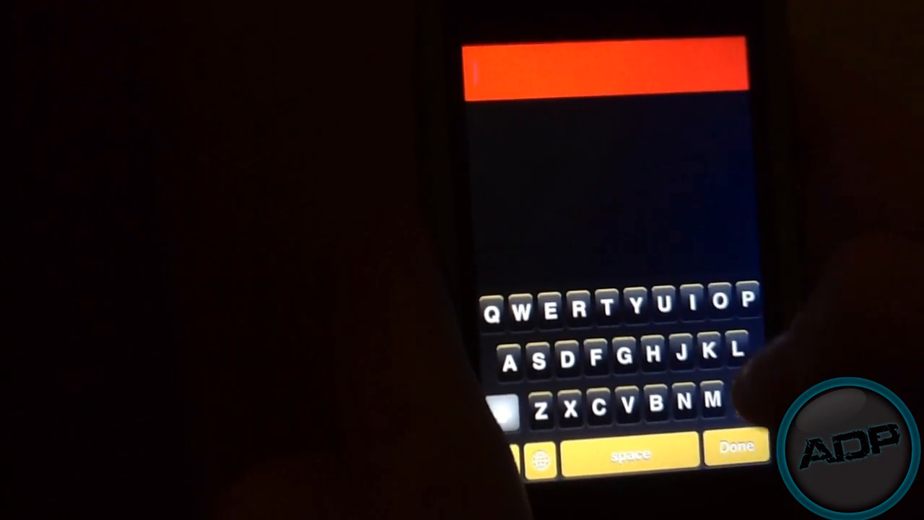
click(737, 447)
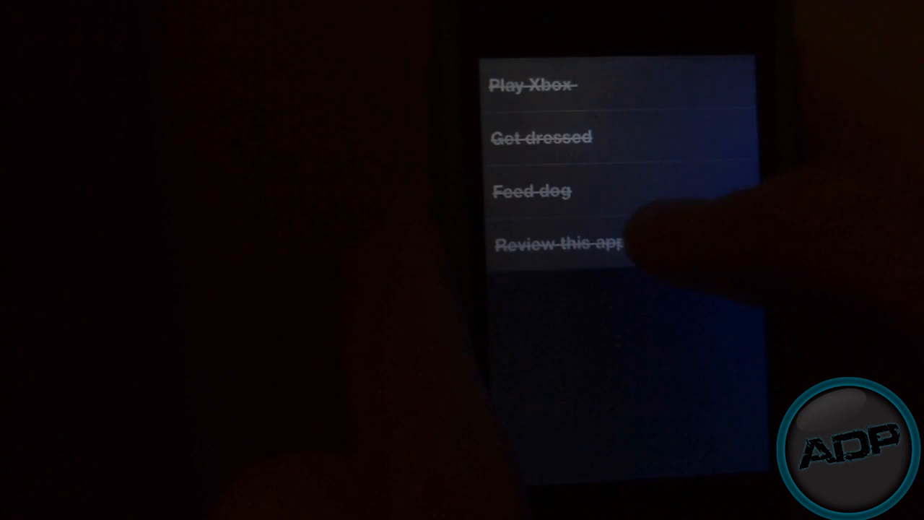
scroll(down, 3)
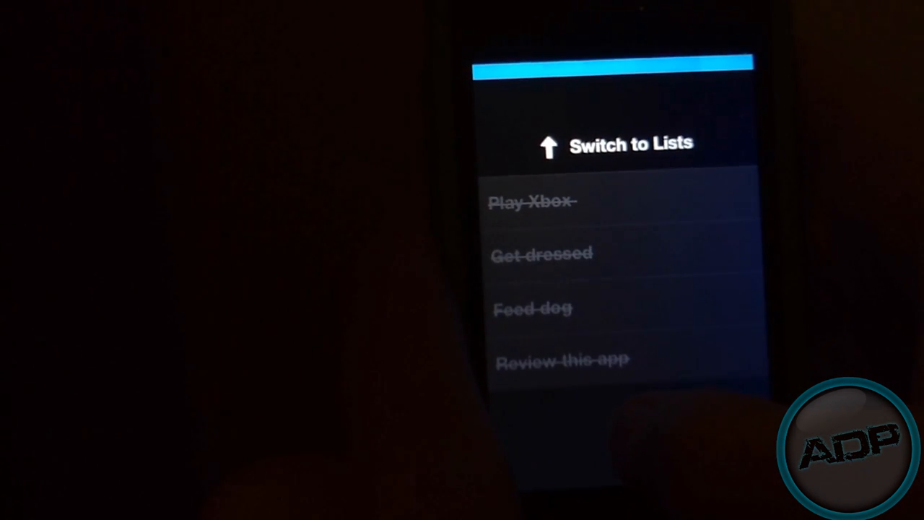